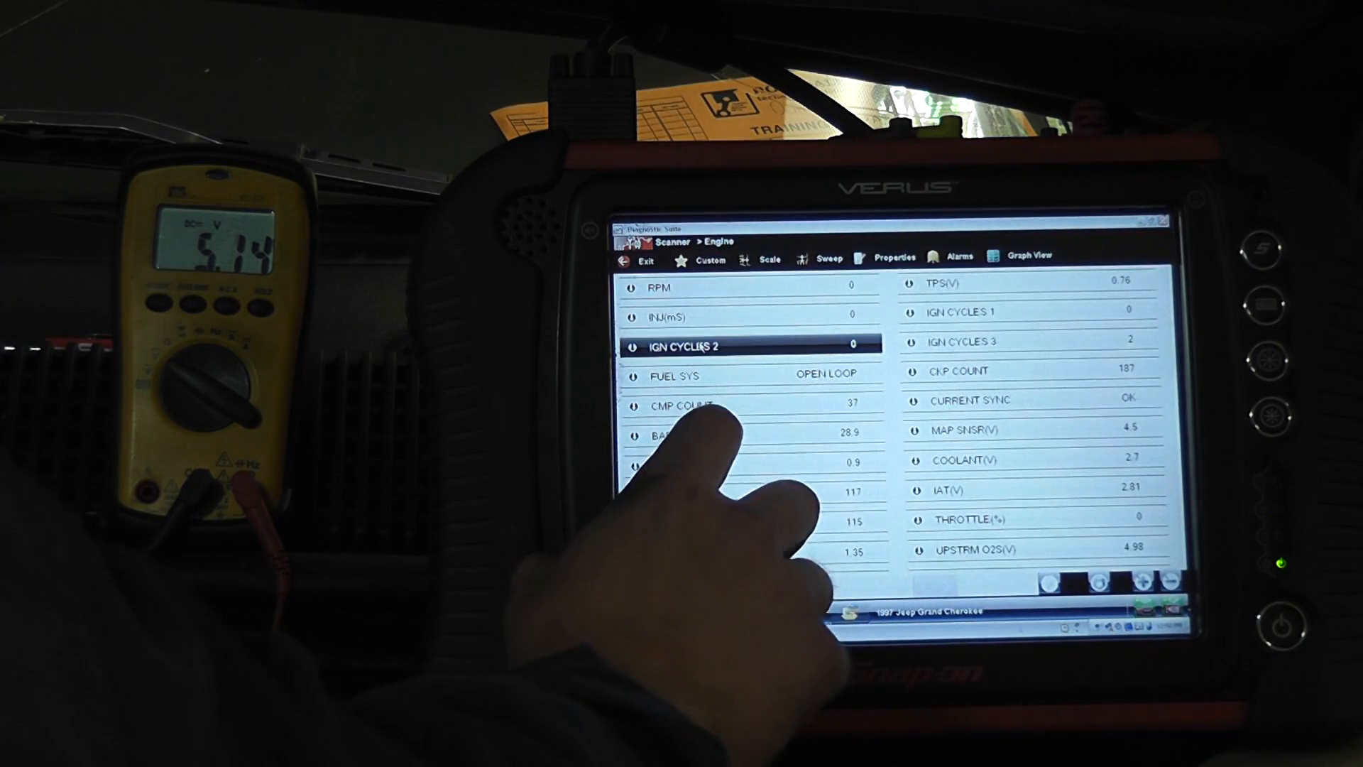
Expand the CMP COUNT parameter into a live 0–58 graph at the top of the engine data list.
click(682, 406)
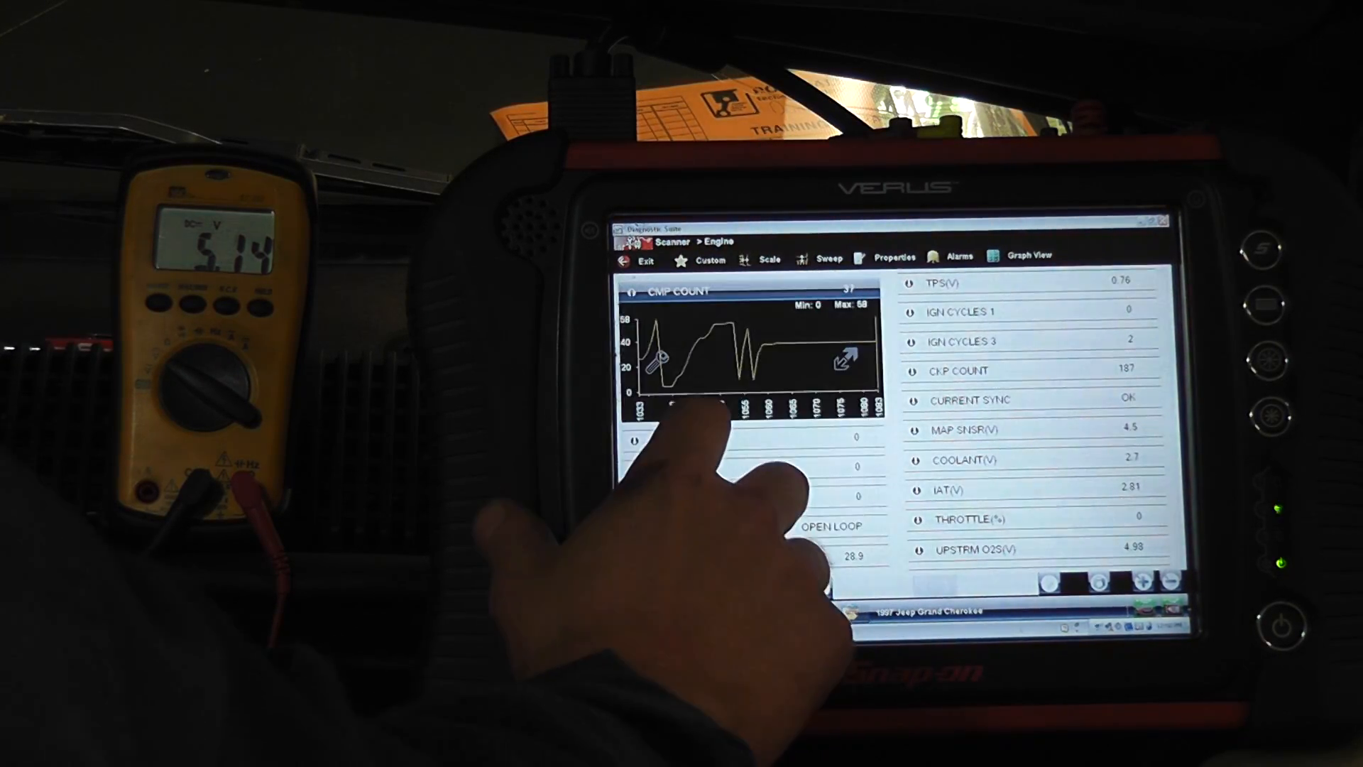